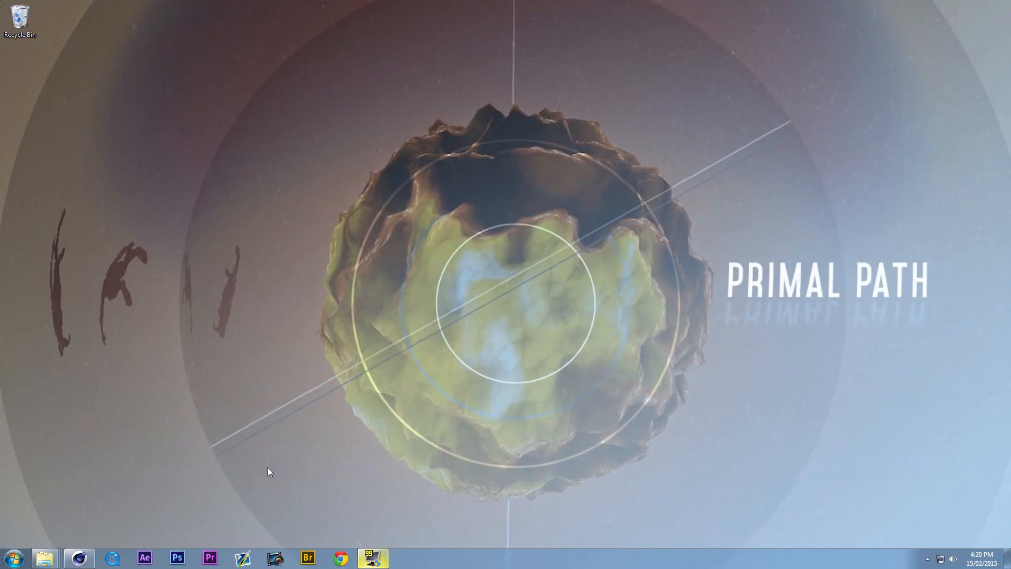
mouse_move(205, 448)
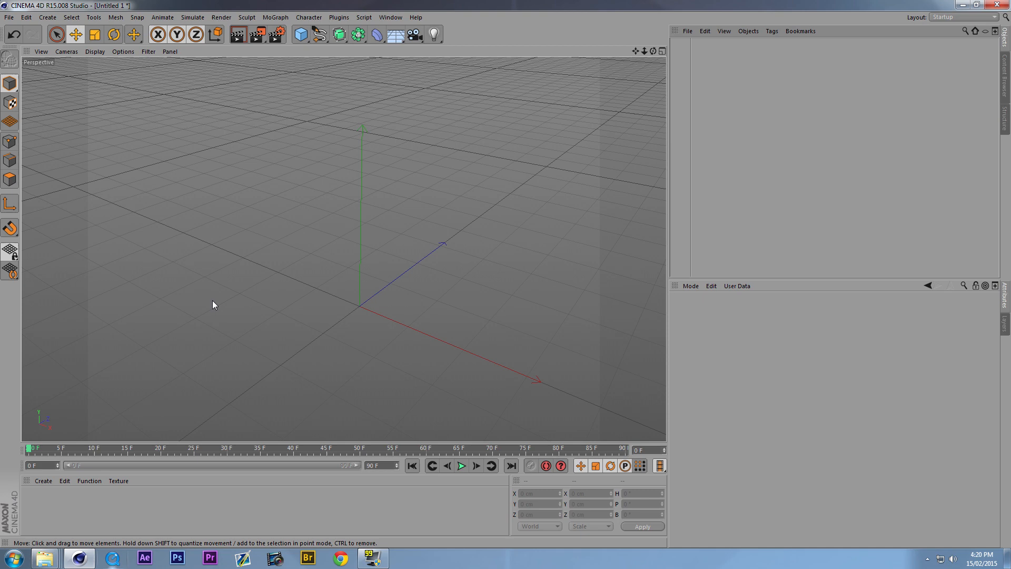
mouse_move(358, 131)
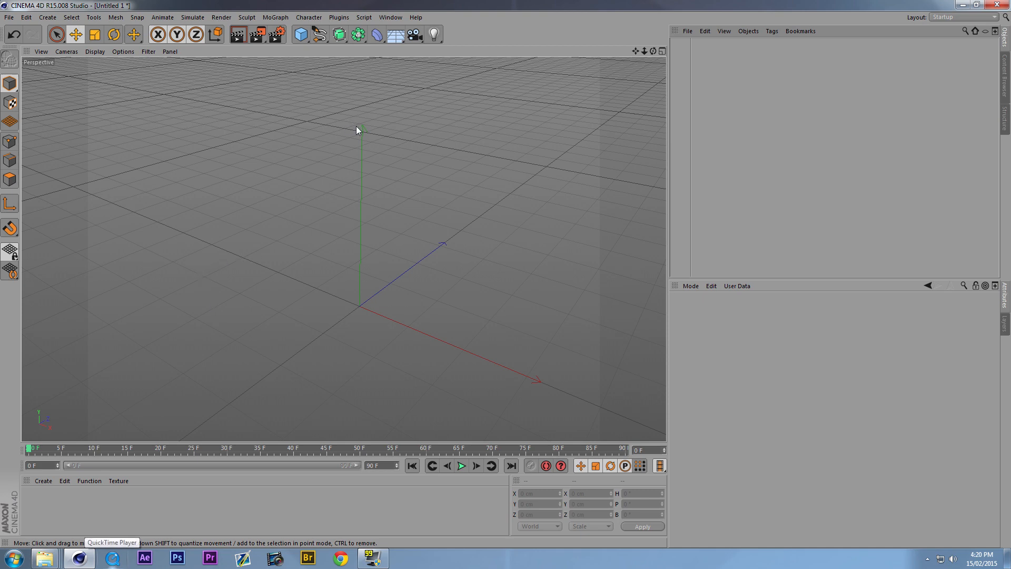
mouse_move(167, 215)
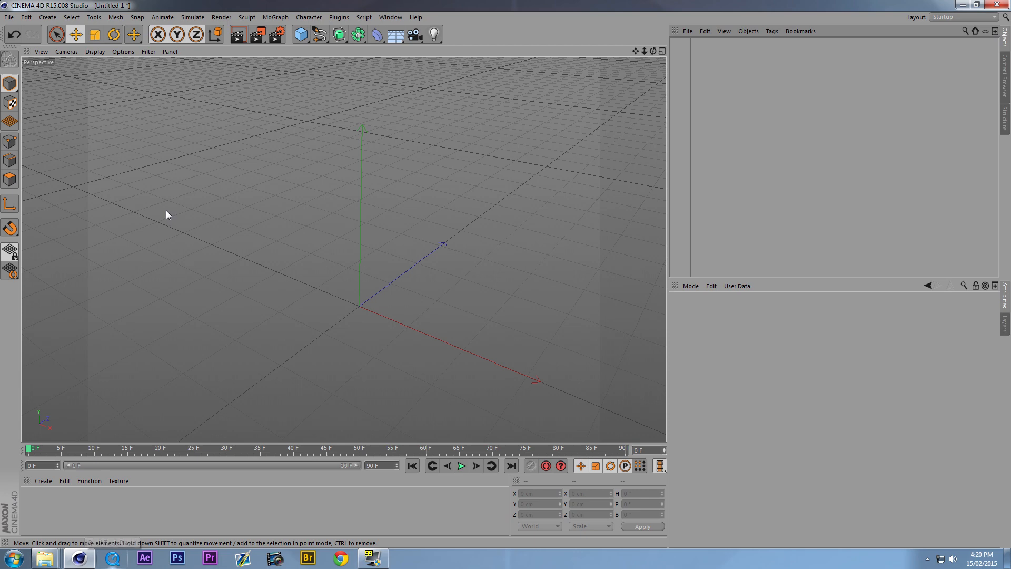
mouse_move(147, 156)
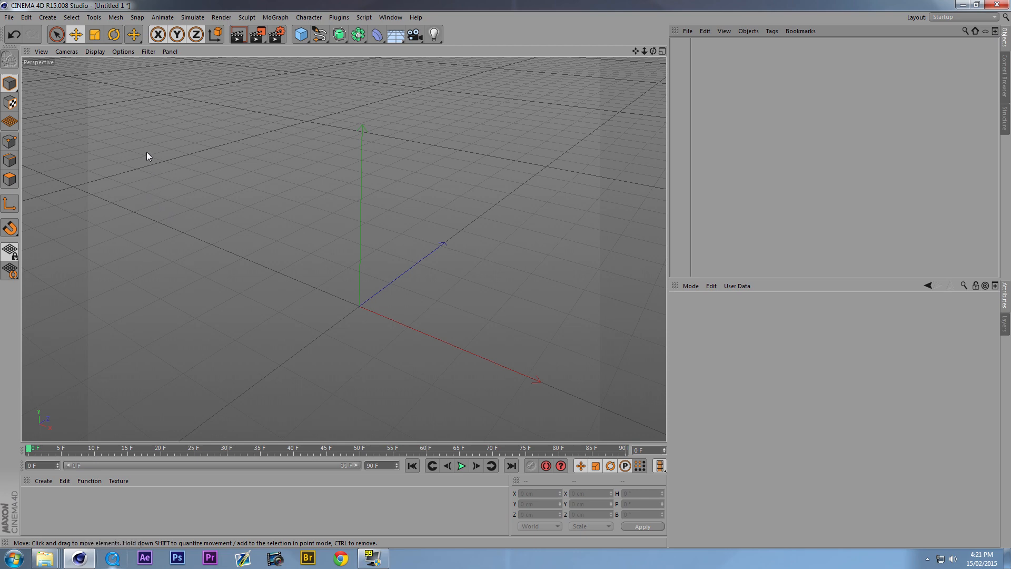
mouse_move(176, 163)
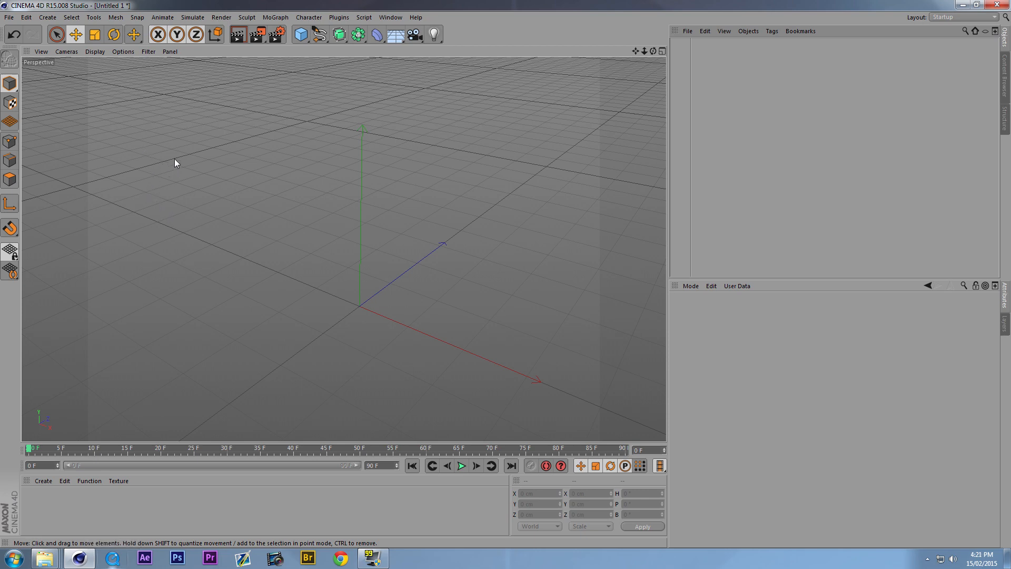
mouse_move(238, 114)
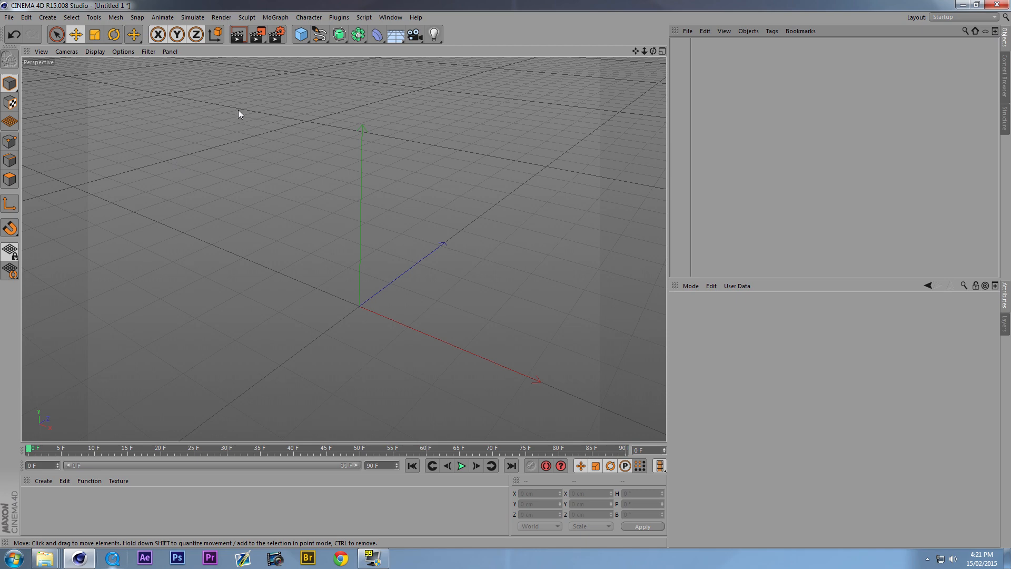
mouse_move(271, 89)
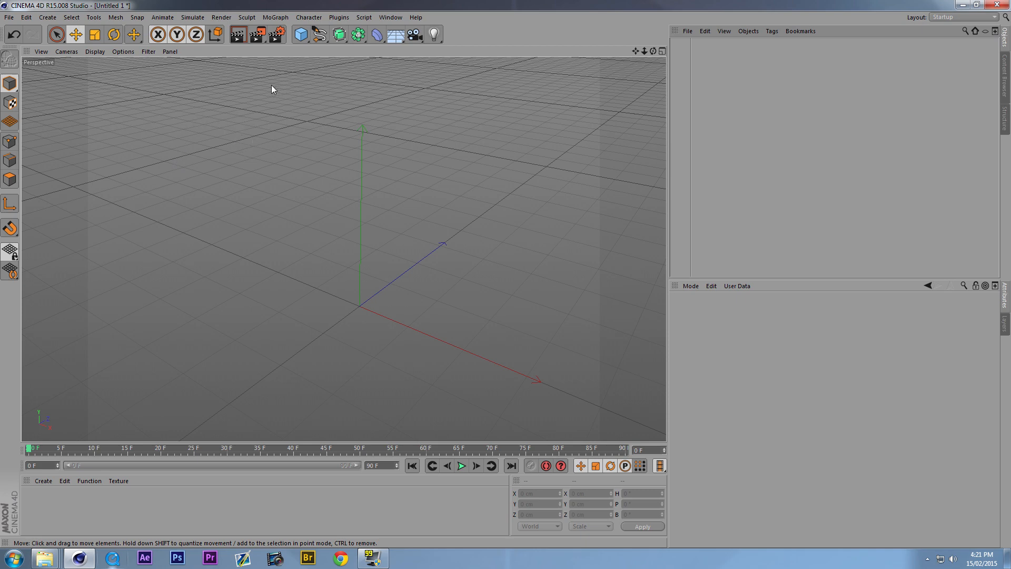
mouse_move(299, 34)
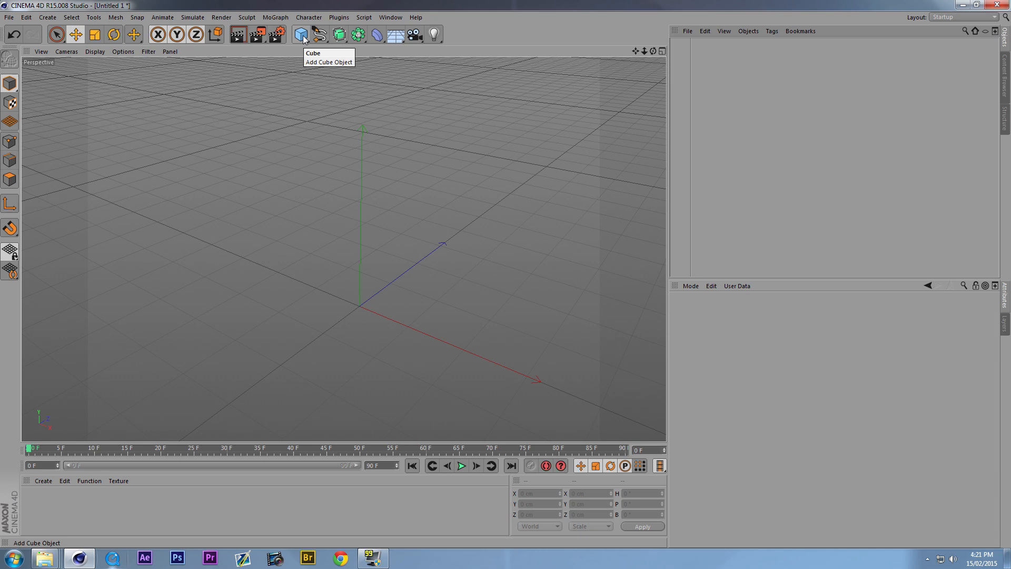
- Open the primitives palette from the Cube icon in the top toolbar
click(299, 34)
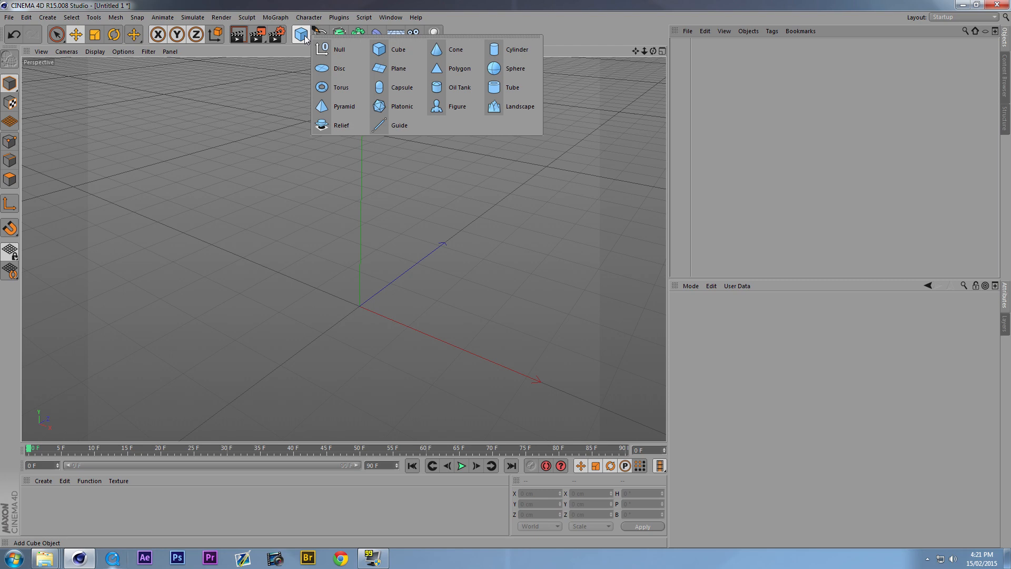
mouse_move(399, 49)
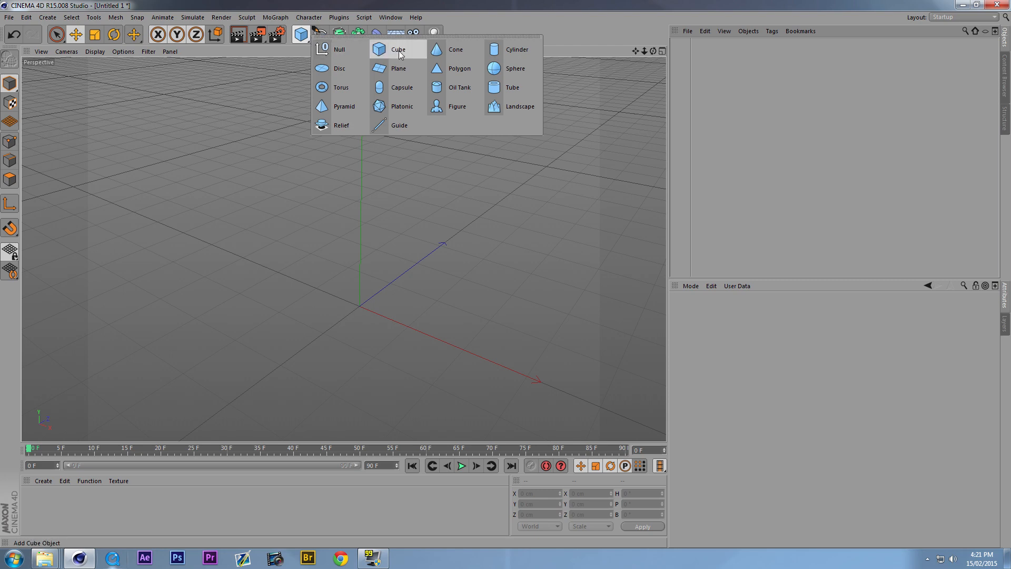
mouse_move(455, 49)
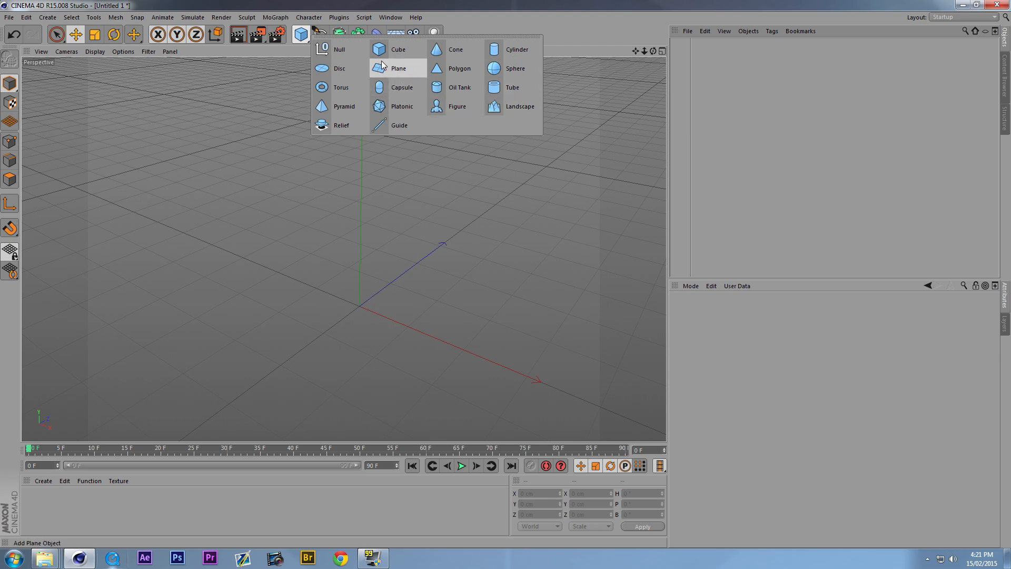
mouse_move(402, 106)
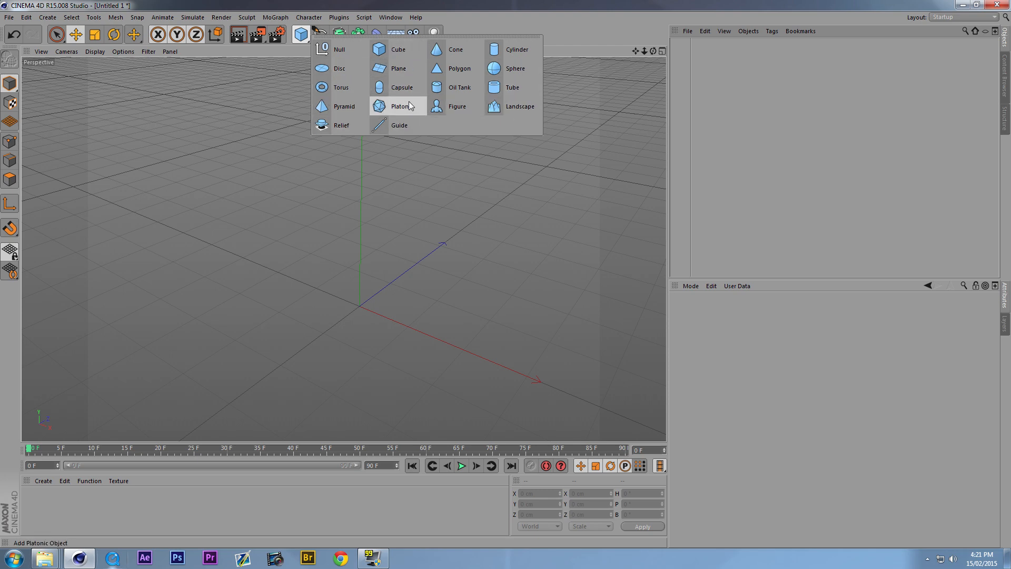
- Insert a cube from the primitives palette, slide it back on Z, then insert a sphere
click(398, 49)
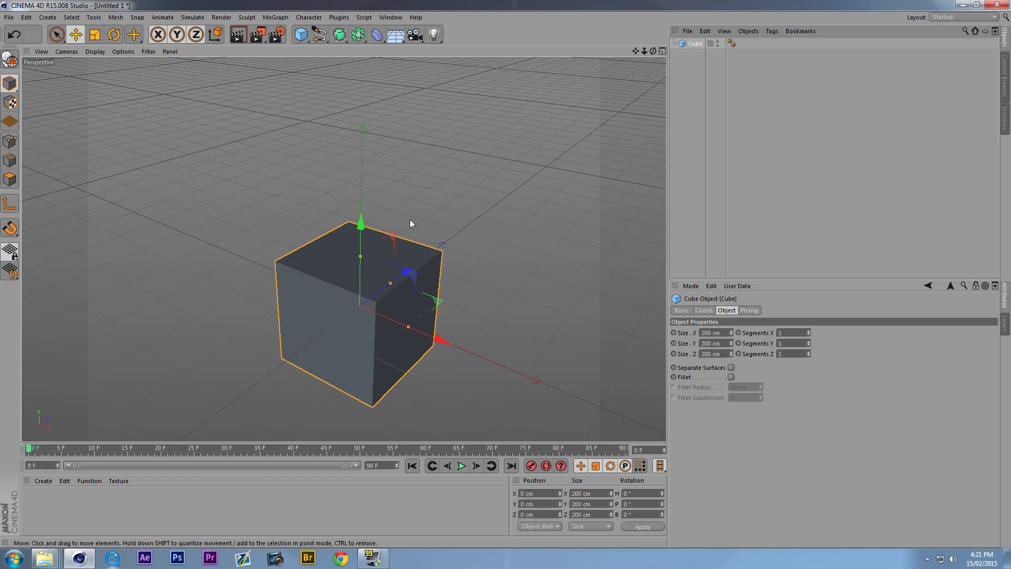
drag(411, 224, 408, 230)
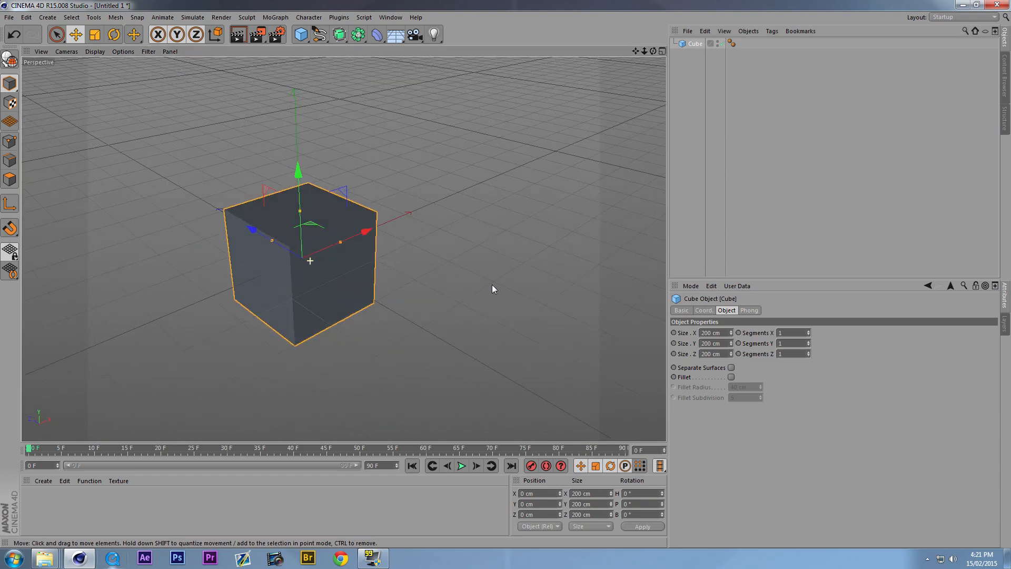
drag(493, 289, 159, 278)
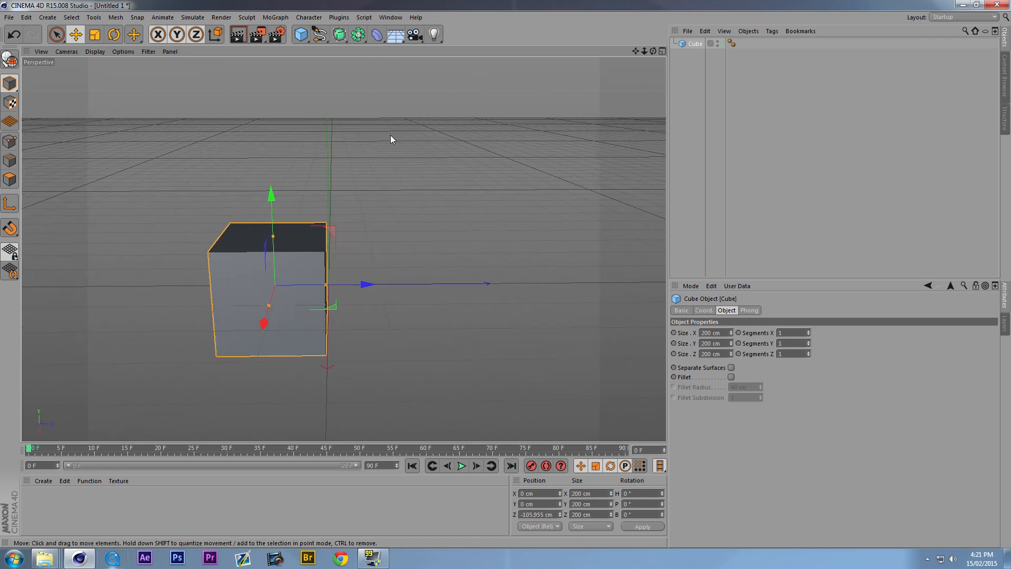
click(300, 34)
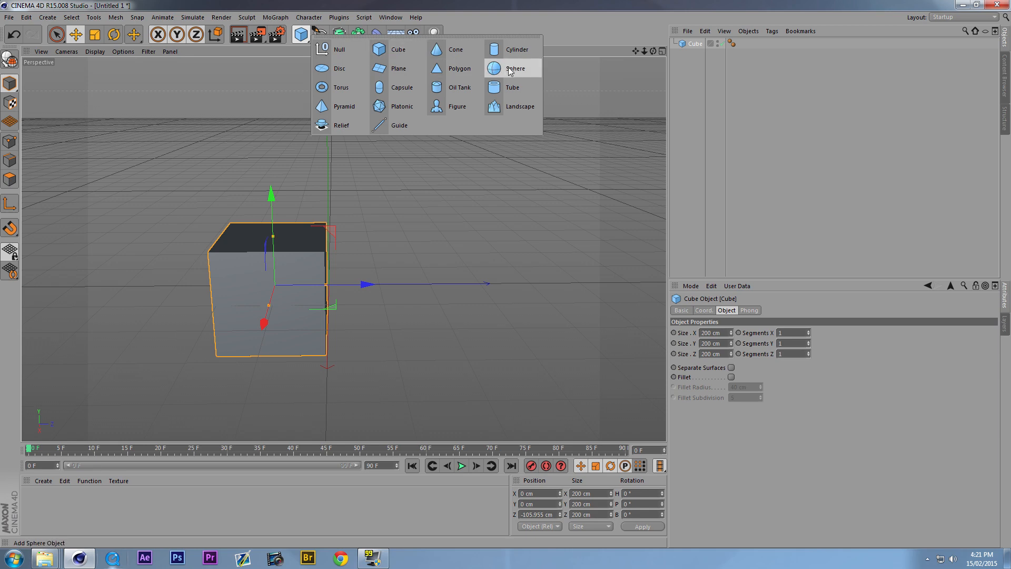
click(515, 68)
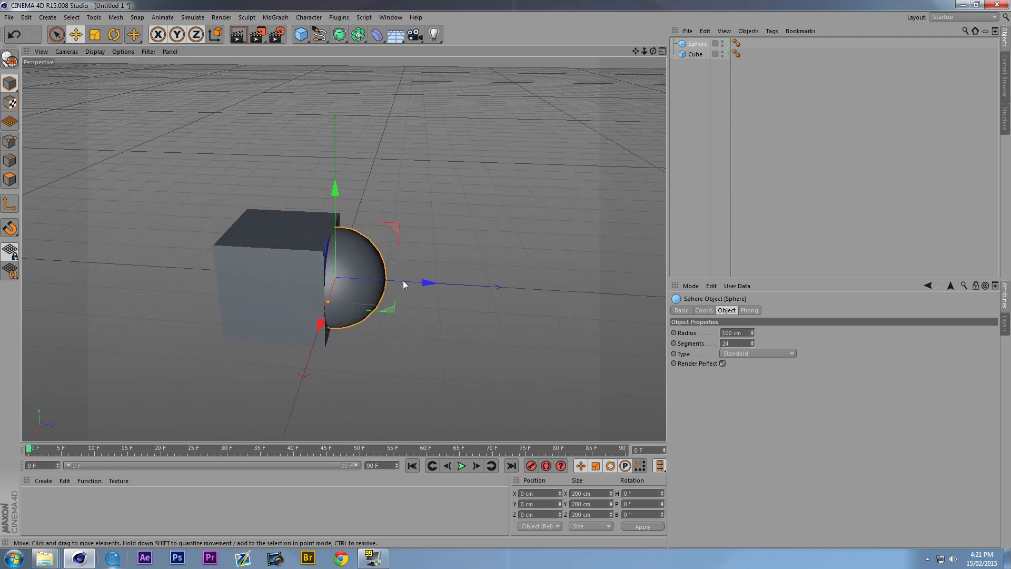
- Push the sphere forward along Z clear of the cube, then orbit to see both
drag(423, 284, 451, 287)
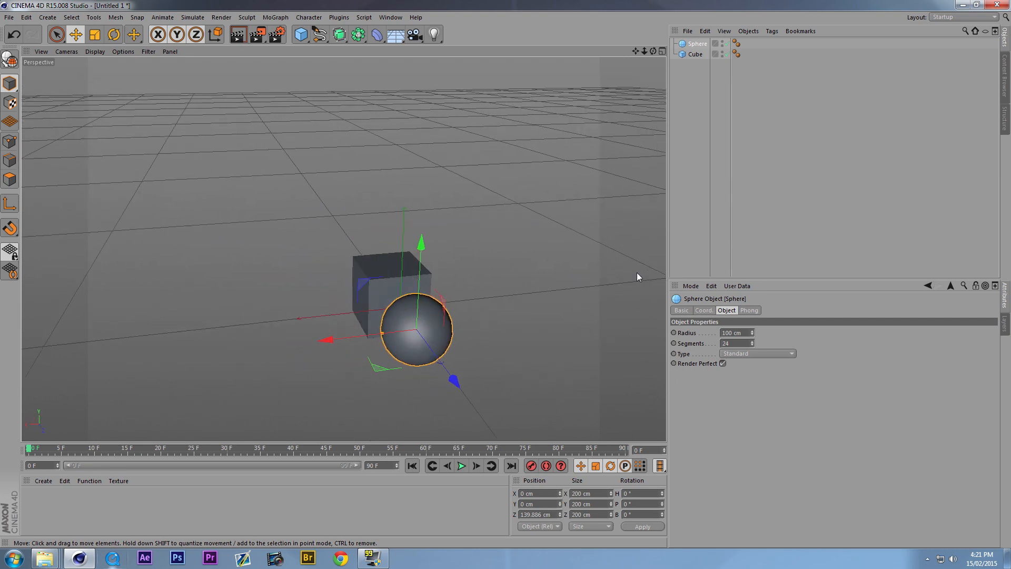
mouse_move(420, 245)
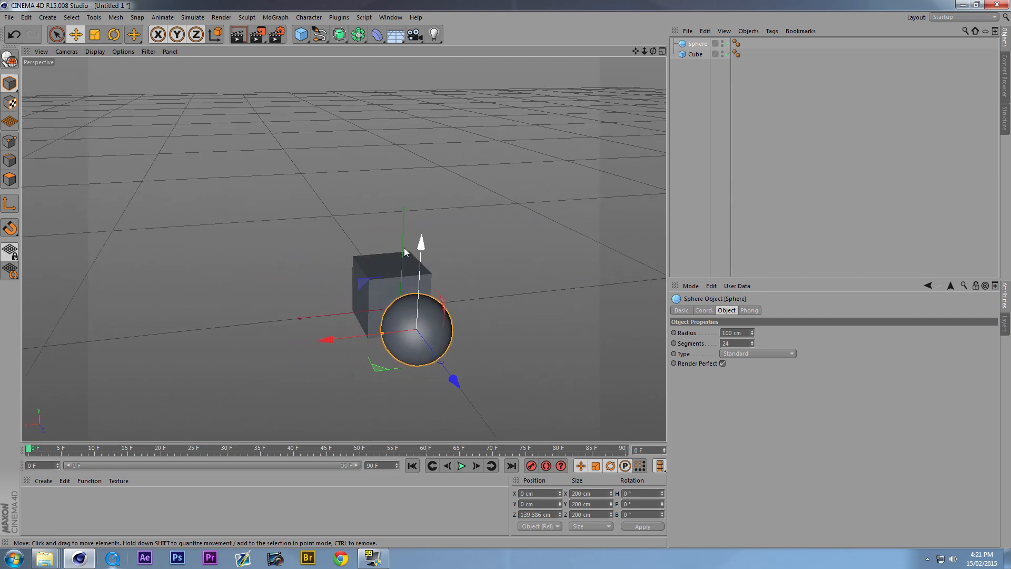
mouse_move(326, 198)
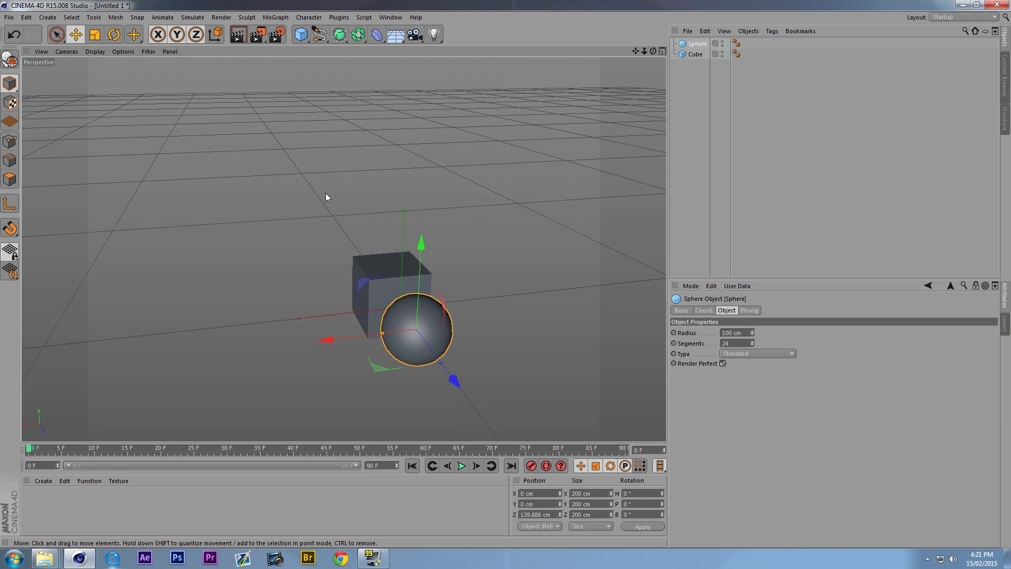
drag(326, 197, 387, 267)
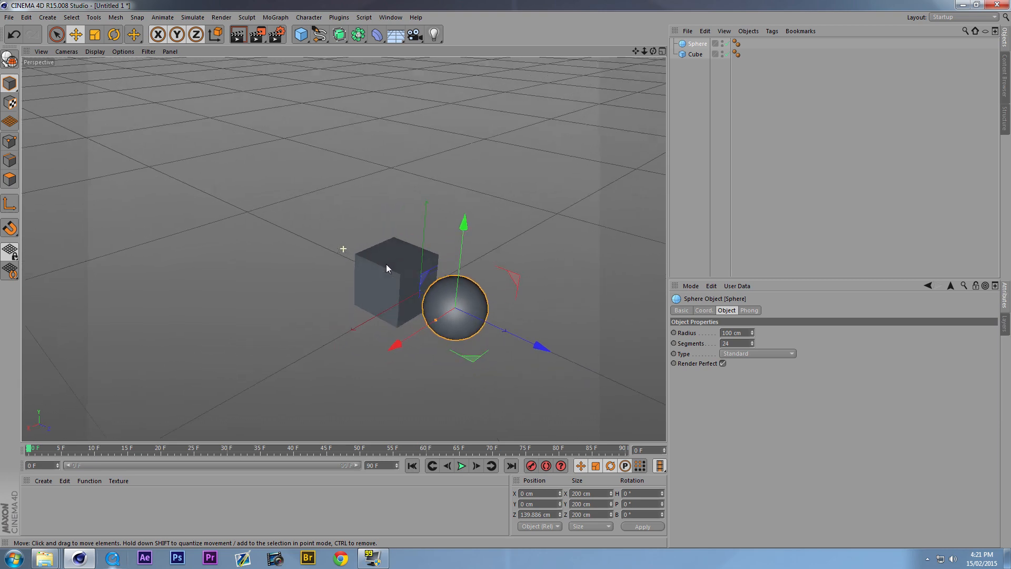